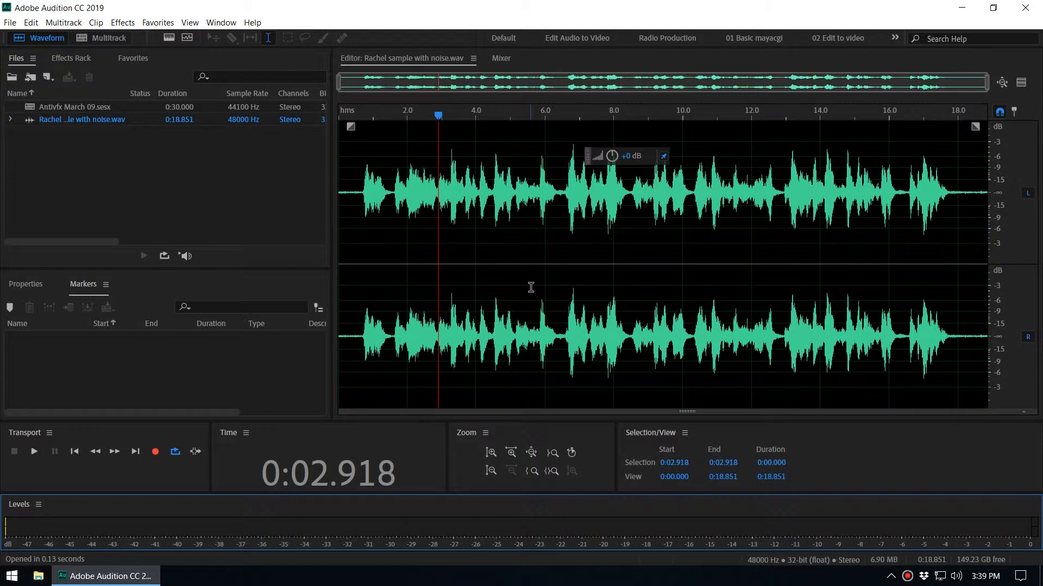
{"action": "mouse_move", "coordinate": [425, 127]}
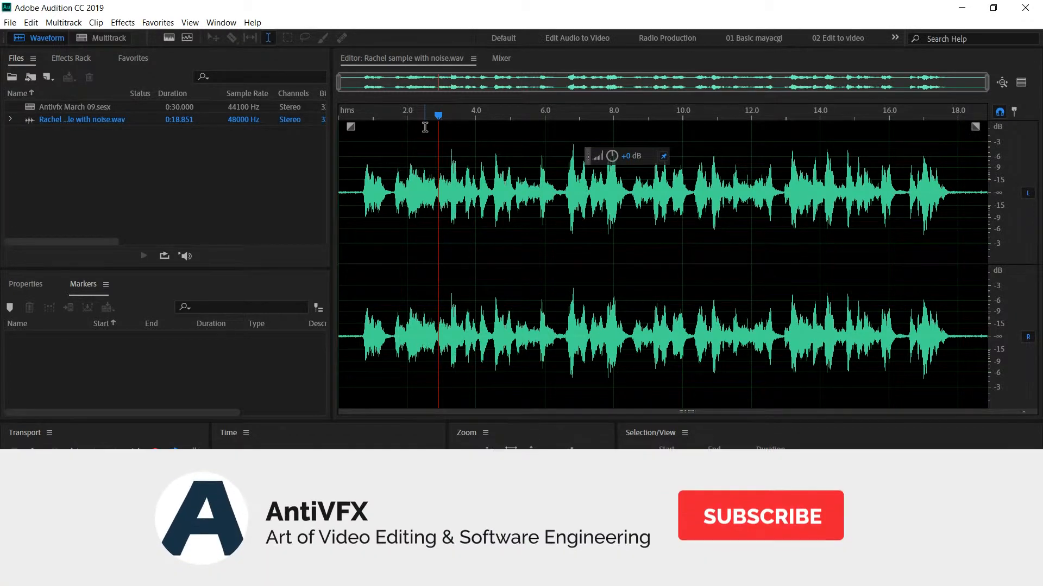
- Play the opening seconds of the voice-over from the Transport controls
{"action": "left_click", "coordinate": [759, 515]}
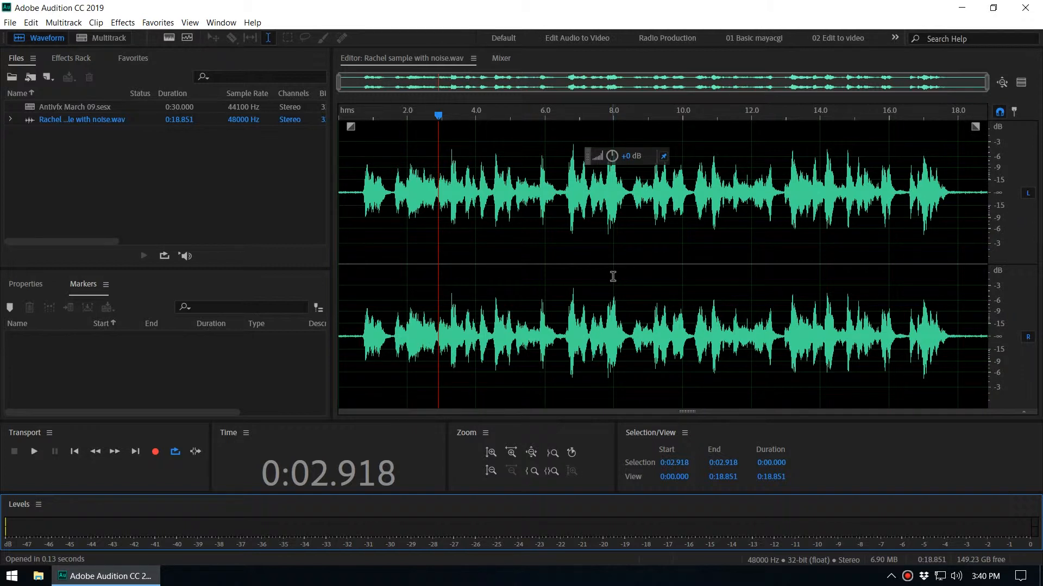
{"action": "mouse_move", "coordinate": [601, 268]}
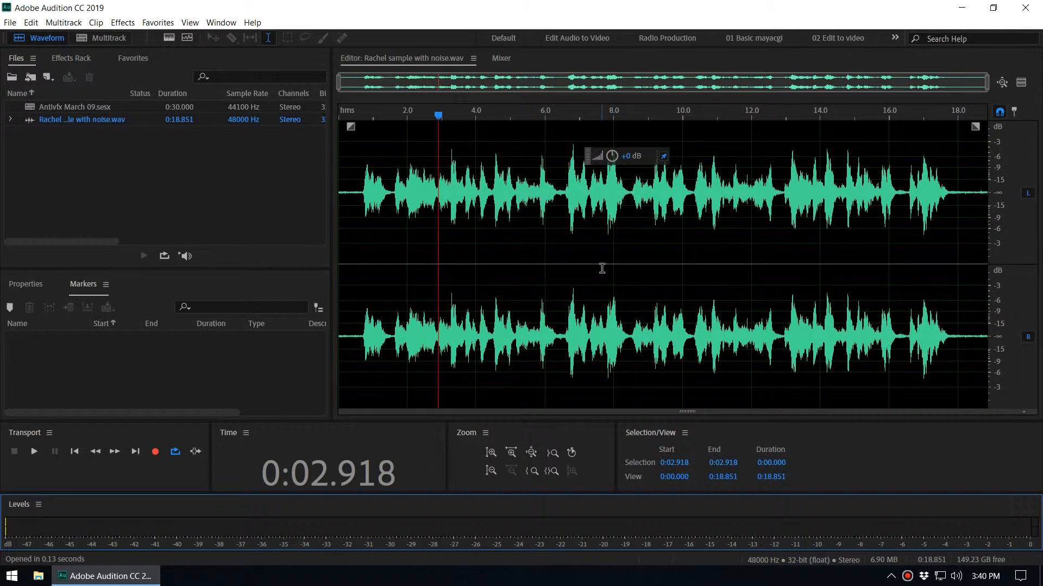
{"action": "mouse_move", "coordinate": [463, 237]}
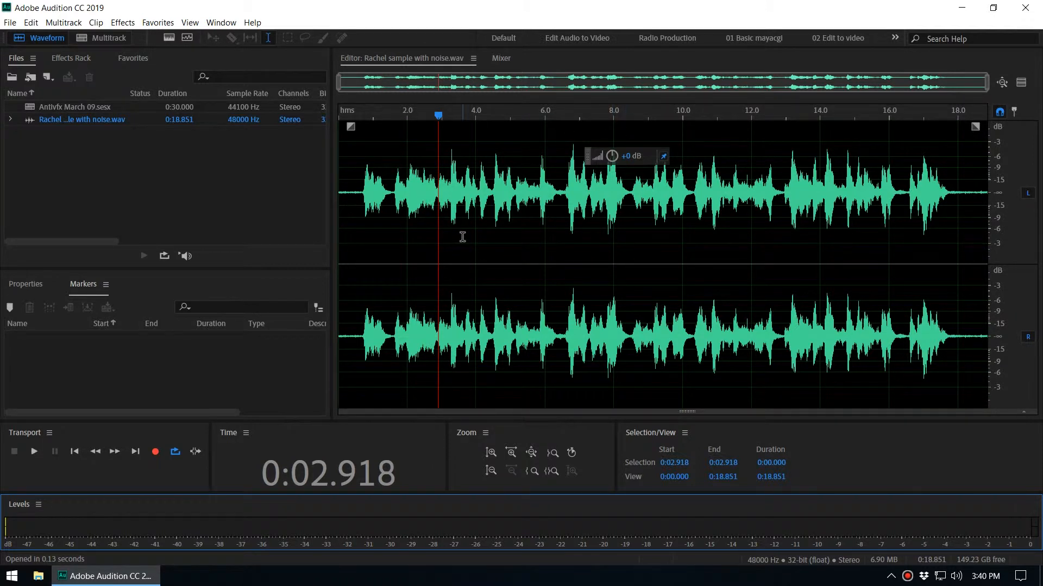
{"action": "left_click", "coordinate": [34, 452]}
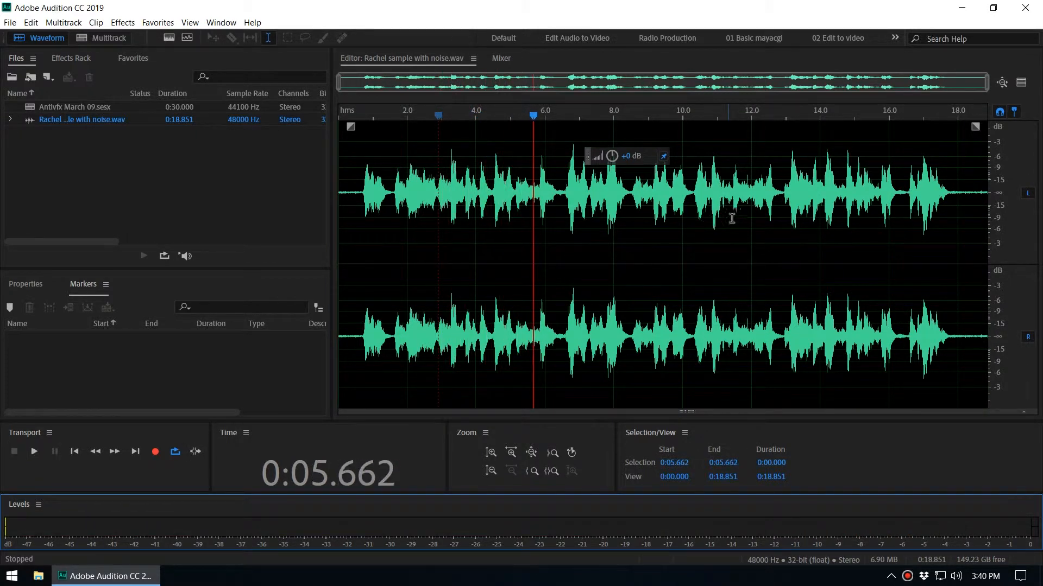
{"action": "mouse_move", "coordinate": [990, 167]}
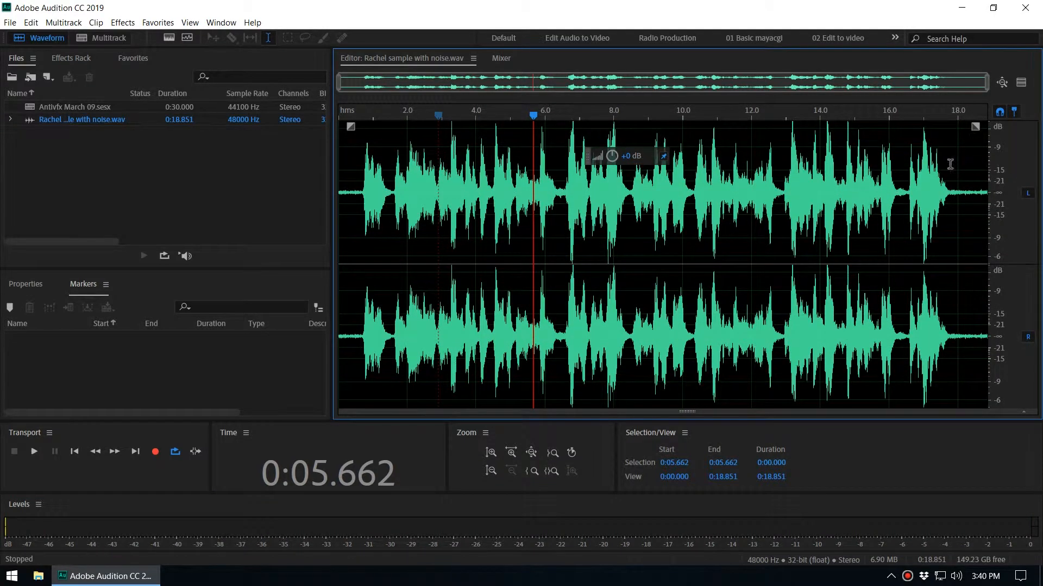
{"action": "mouse_move", "coordinate": [1005, 175]}
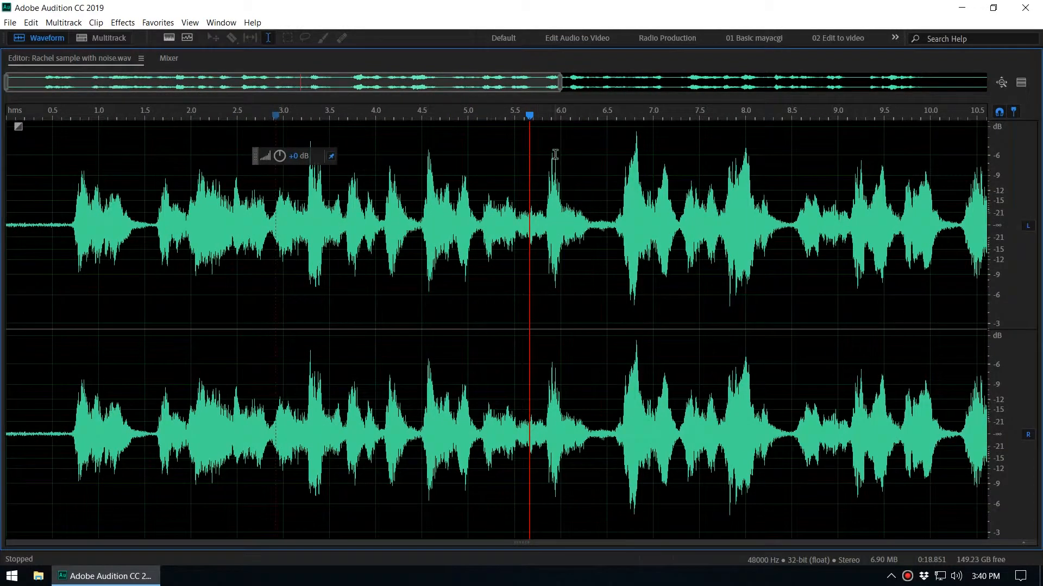
{"action": "mouse_move", "coordinate": [805, 138]}
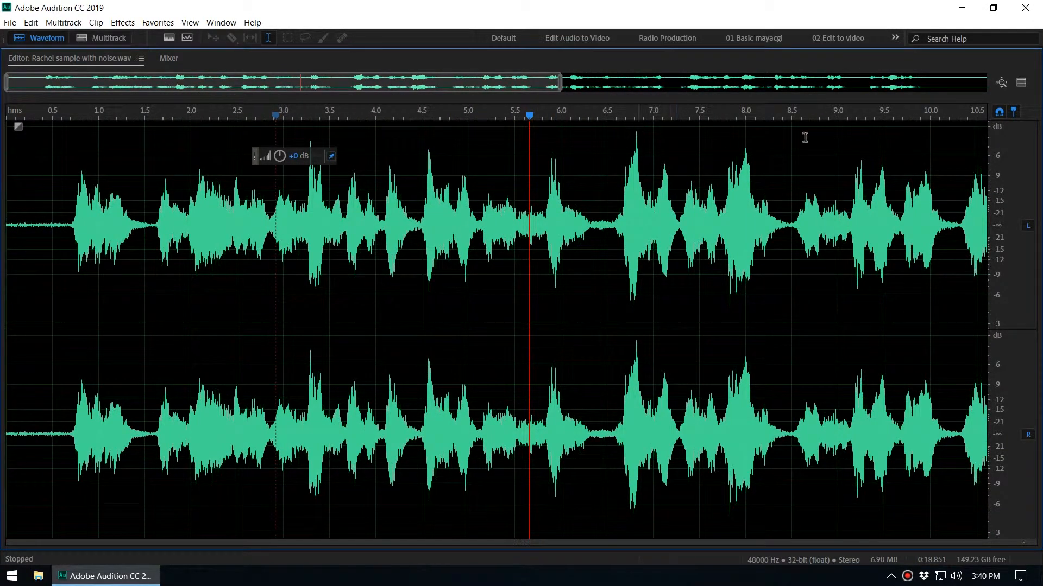
{"action": "mouse_move", "coordinate": [991, 169]}
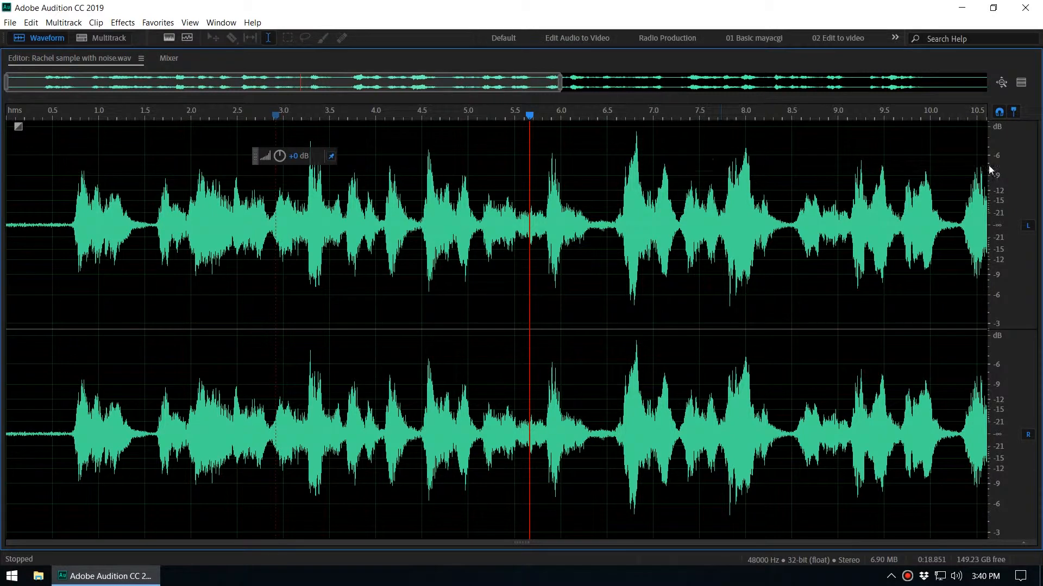
{"action": "mouse_move", "coordinate": [777, 147]}
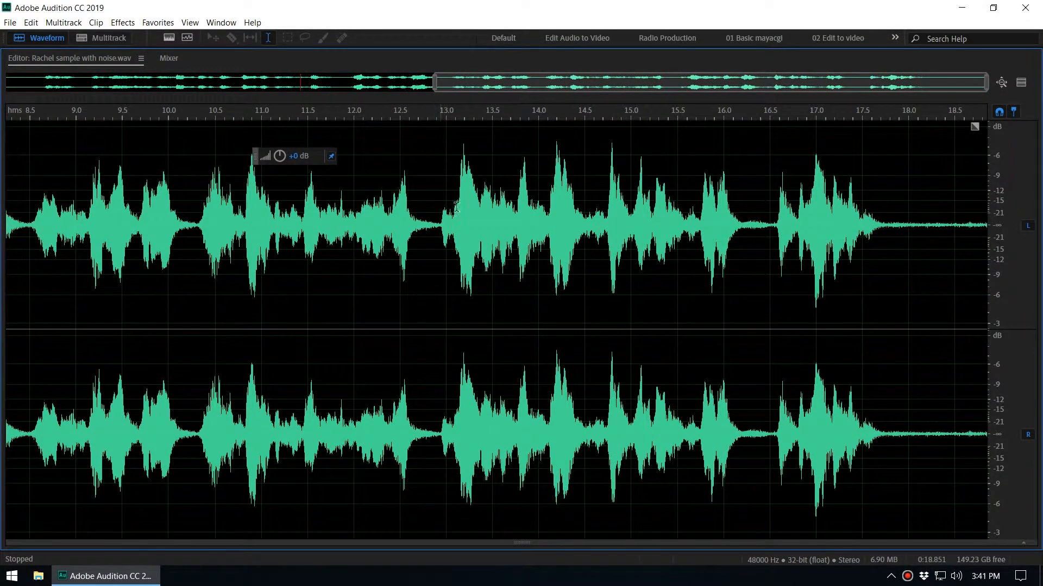
{"action": "mouse_move", "coordinate": [853, 142]}
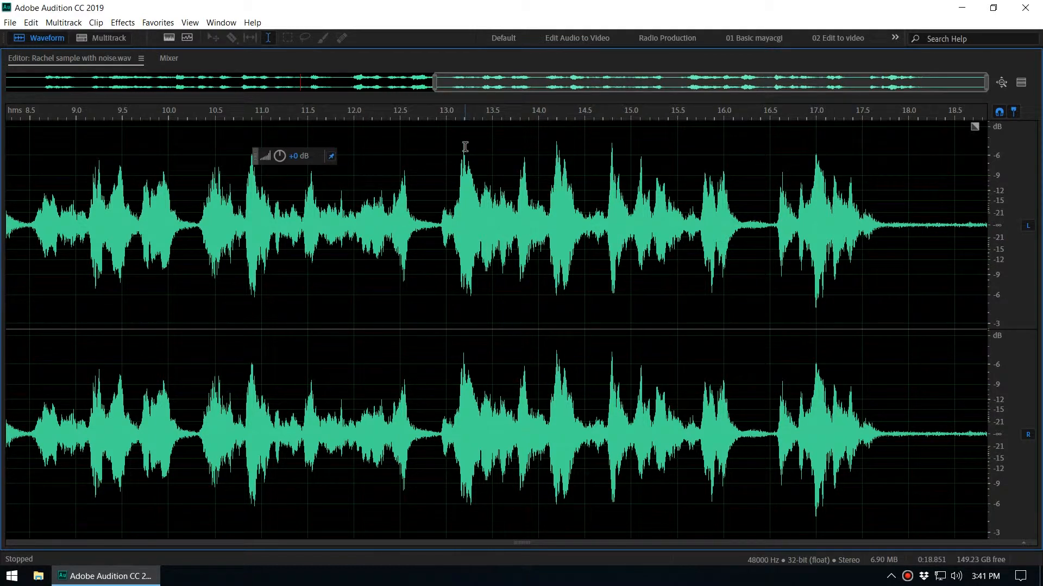
{"action": "mouse_move", "coordinate": [464, 142]}
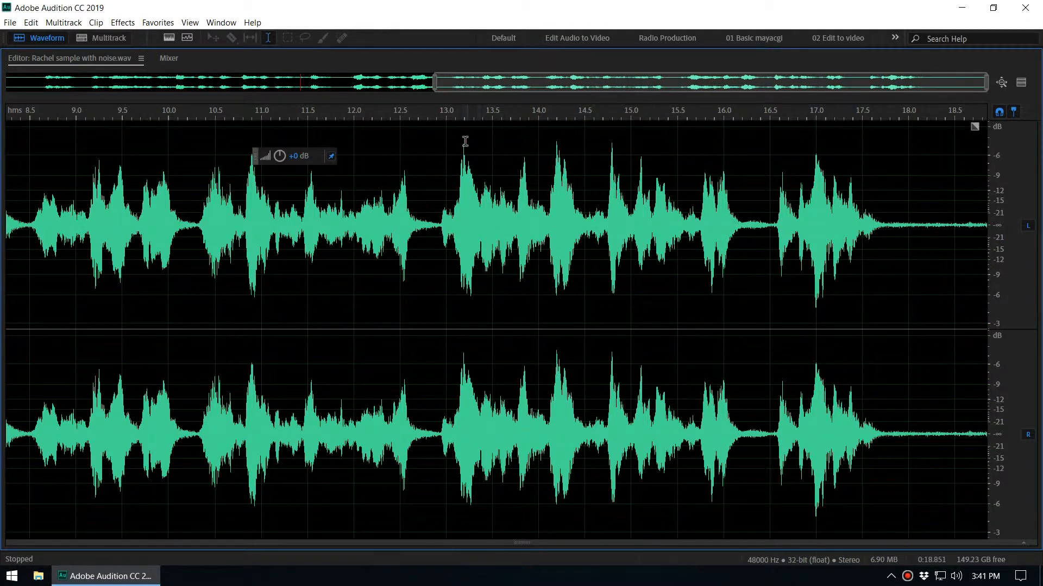
{"action": "mouse_move", "coordinate": [464, 147]}
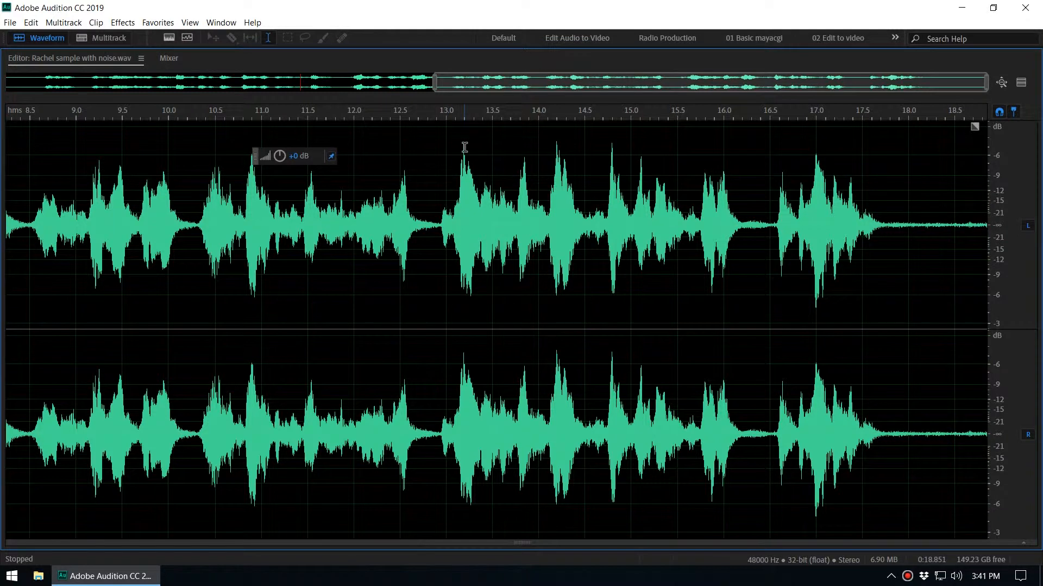
{"action": "mouse_move", "coordinate": [457, 148]}
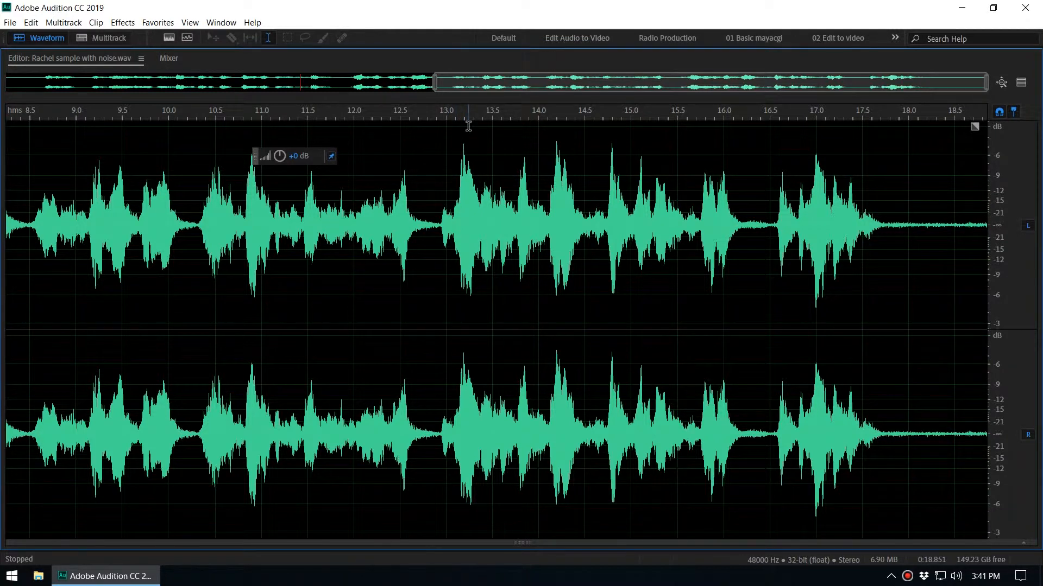
{"action": "mouse_move", "coordinate": [463, 137]}
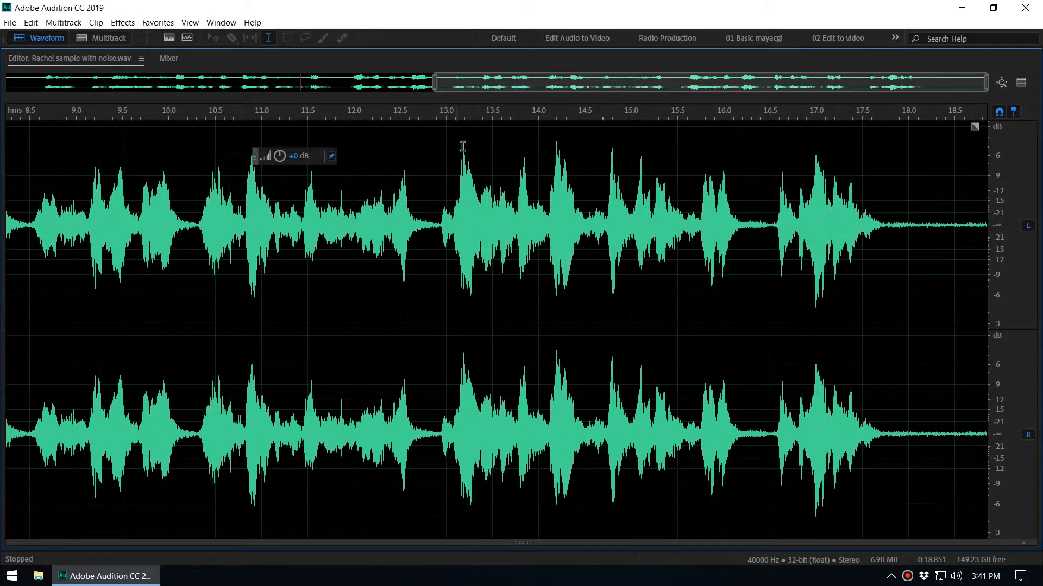
{"action": "mouse_move", "coordinate": [463, 133]}
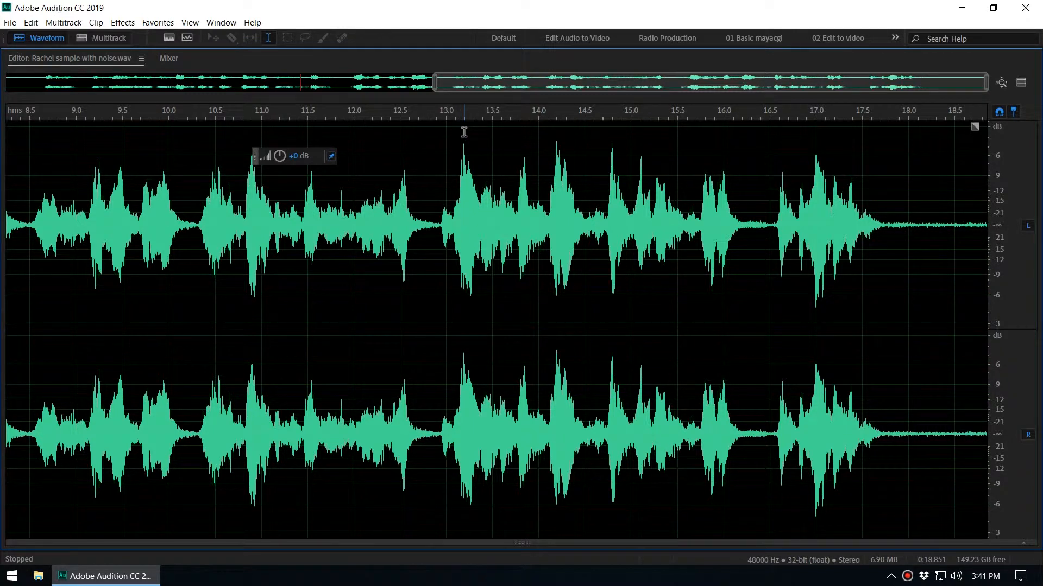
{"action": "mouse_move", "coordinate": [537, 185]}
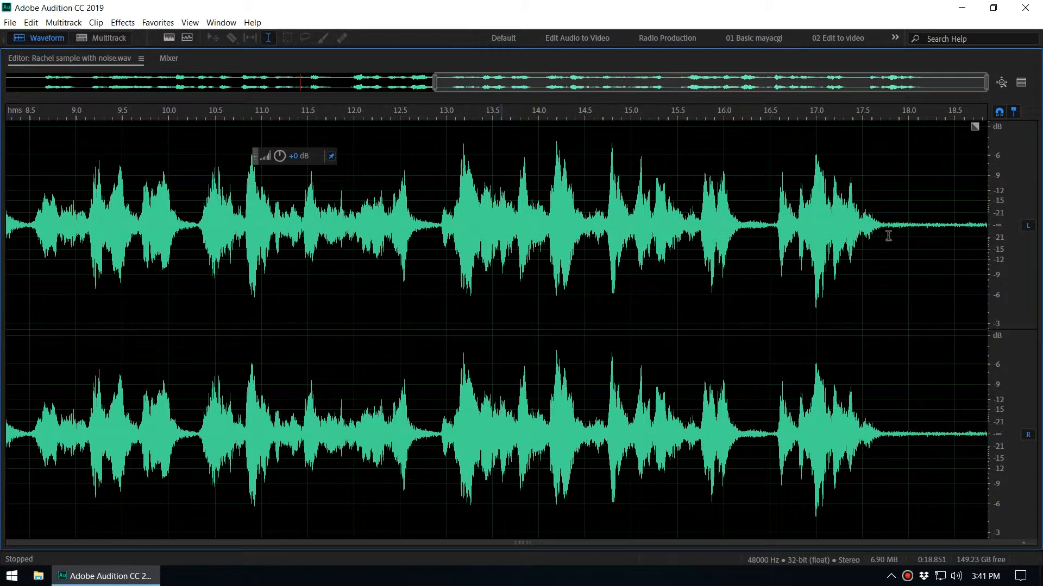
{"action": "mouse_move", "coordinate": [949, 183]}
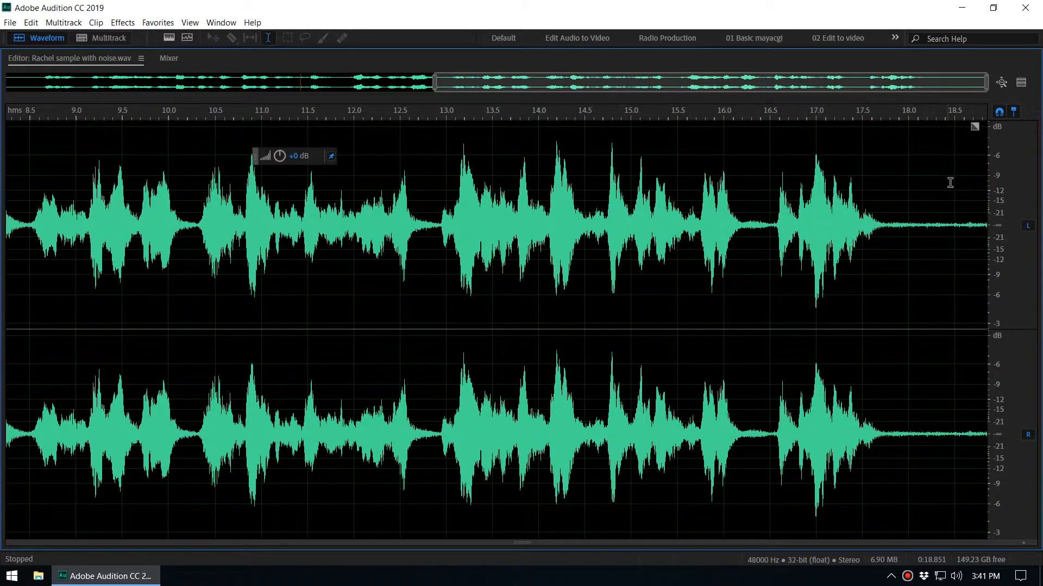
{"action": "mouse_move", "coordinate": [1003, 186]}
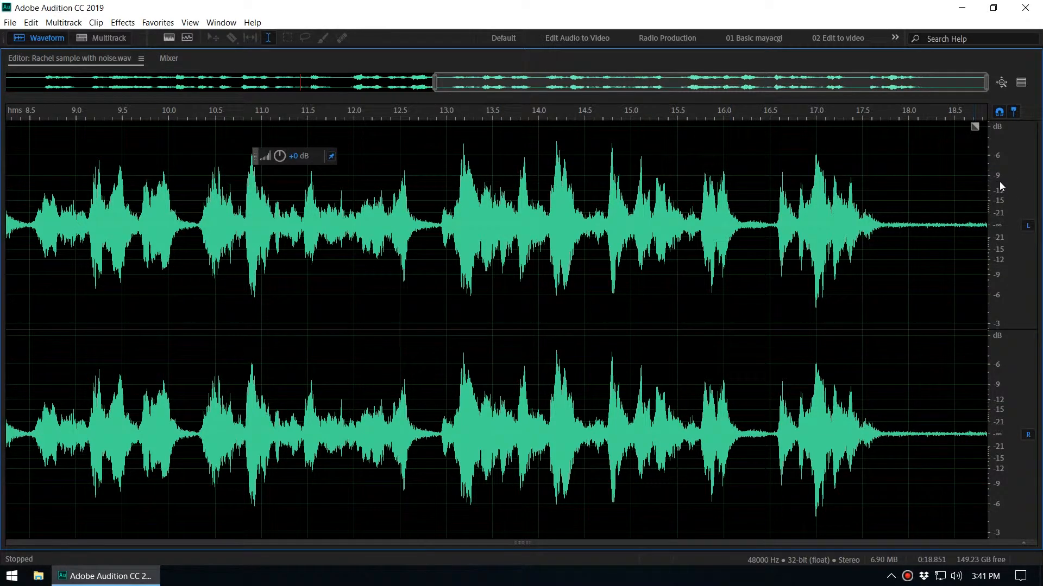
{"action": "mouse_move", "coordinate": [823, 167]}
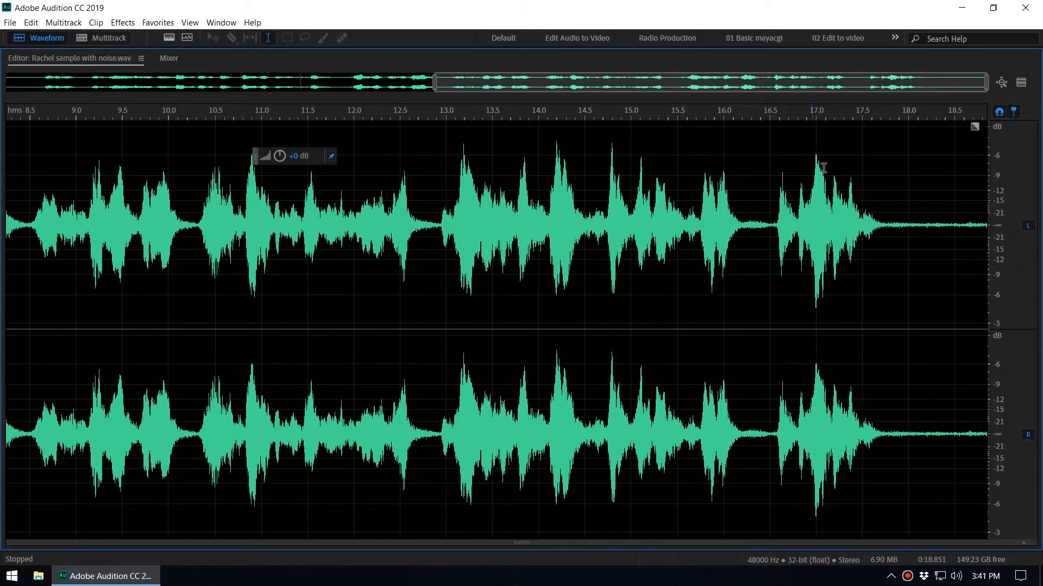
{"action": "mouse_move", "coordinate": [819, 193]}
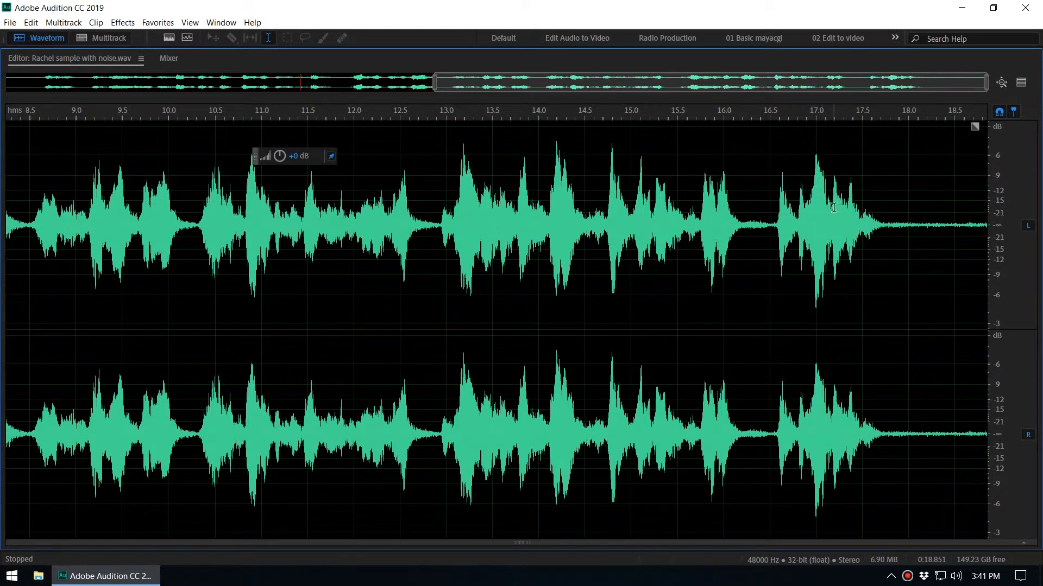
{"action": "mouse_move", "coordinate": [868, 214]}
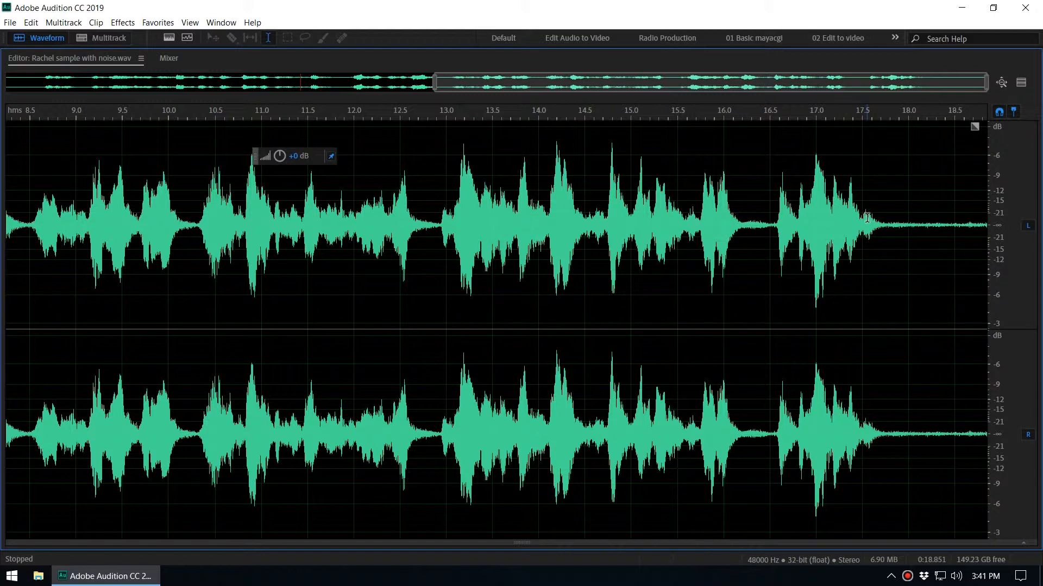
{"action": "mouse_move", "coordinate": [896, 269]}
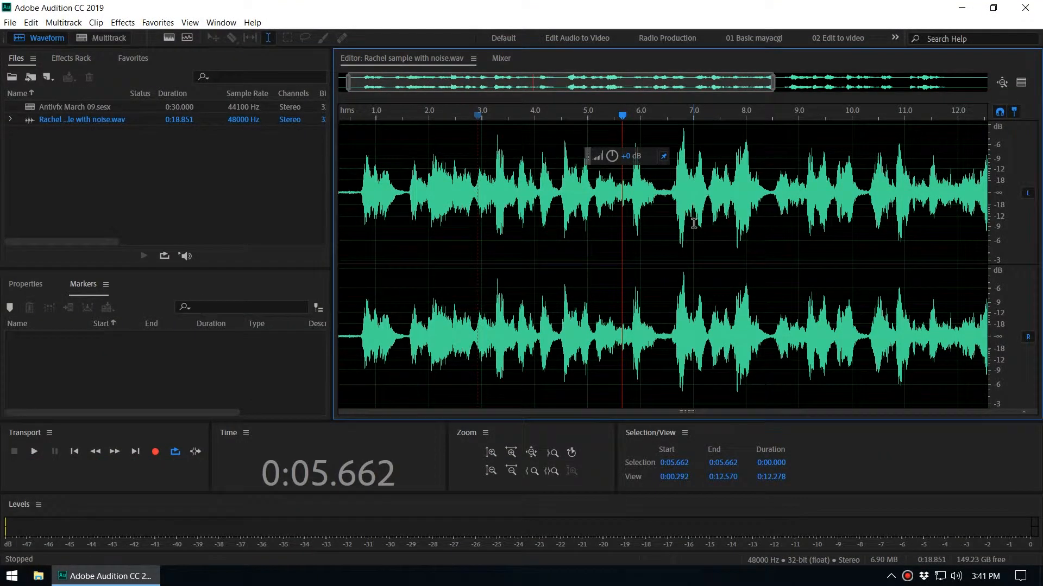
{"action": "mouse_move", "coordinate": [678, 125]}
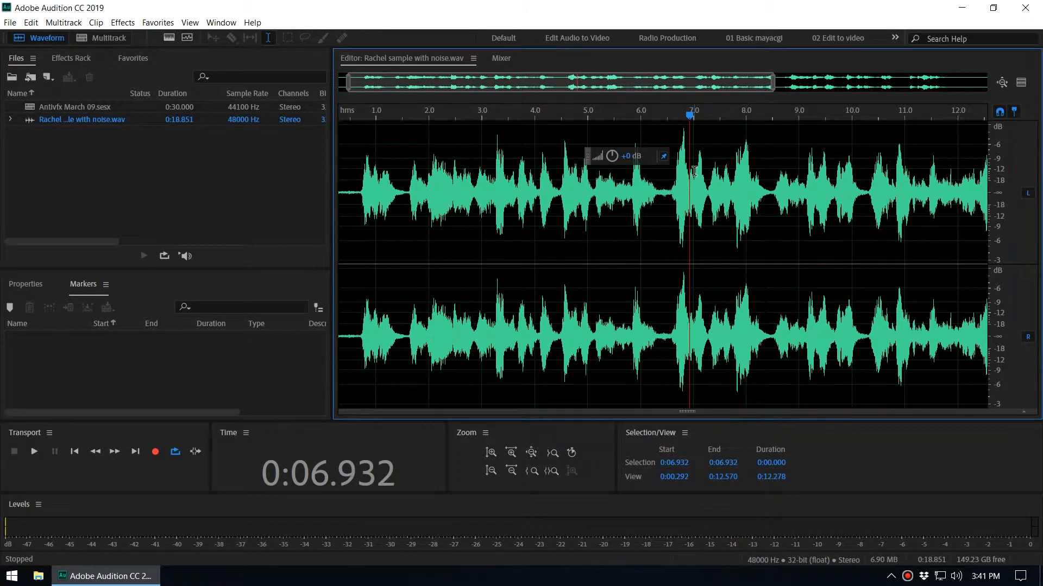
{"action": "mouse_move", "coordinate": [717, 205]}
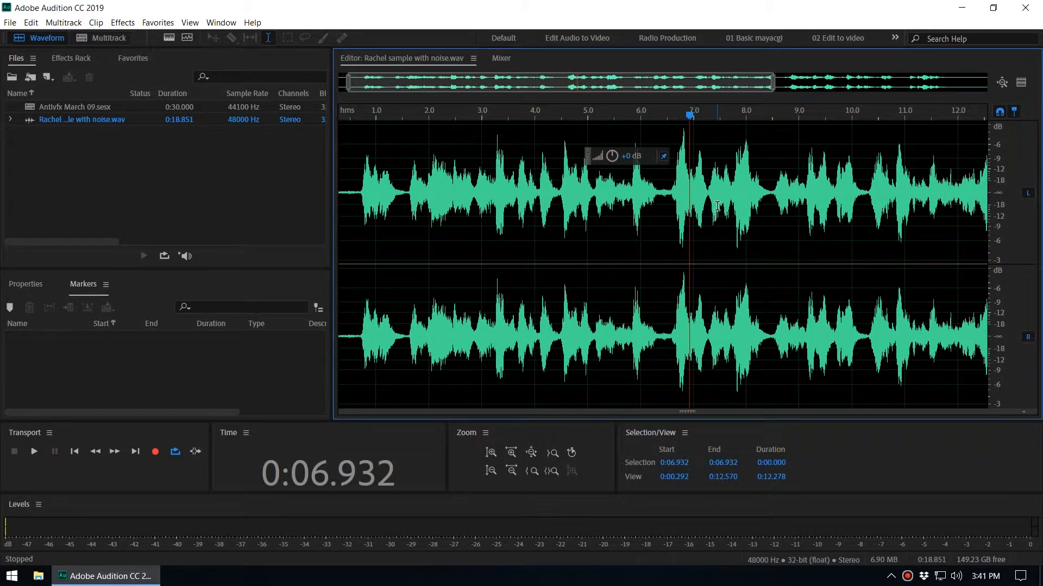
{"action": "mouse_move", "coordinate": [641, 144]}
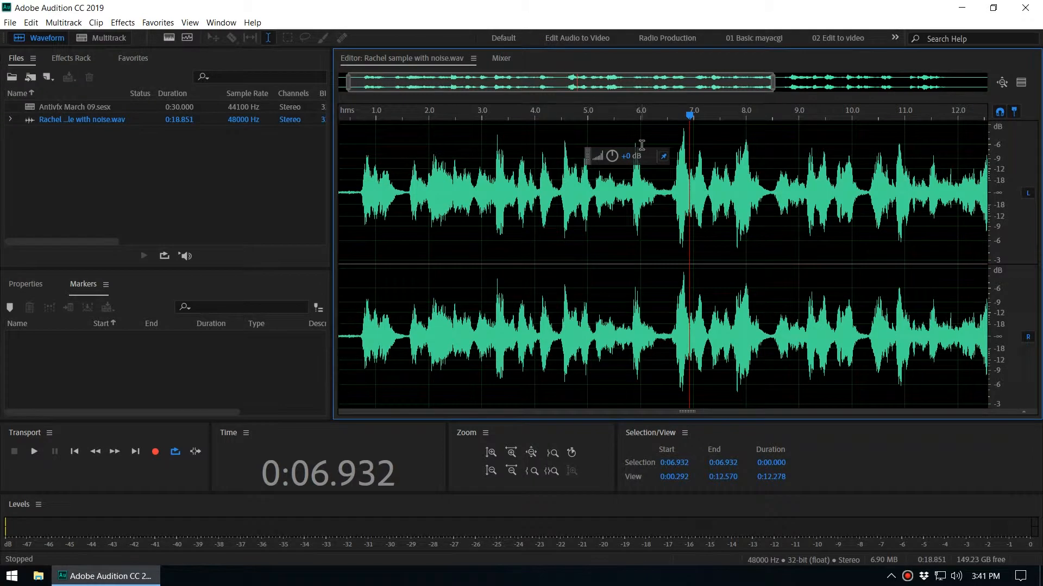
{"action": "mouse_move", "coordinate": [417, 238]}
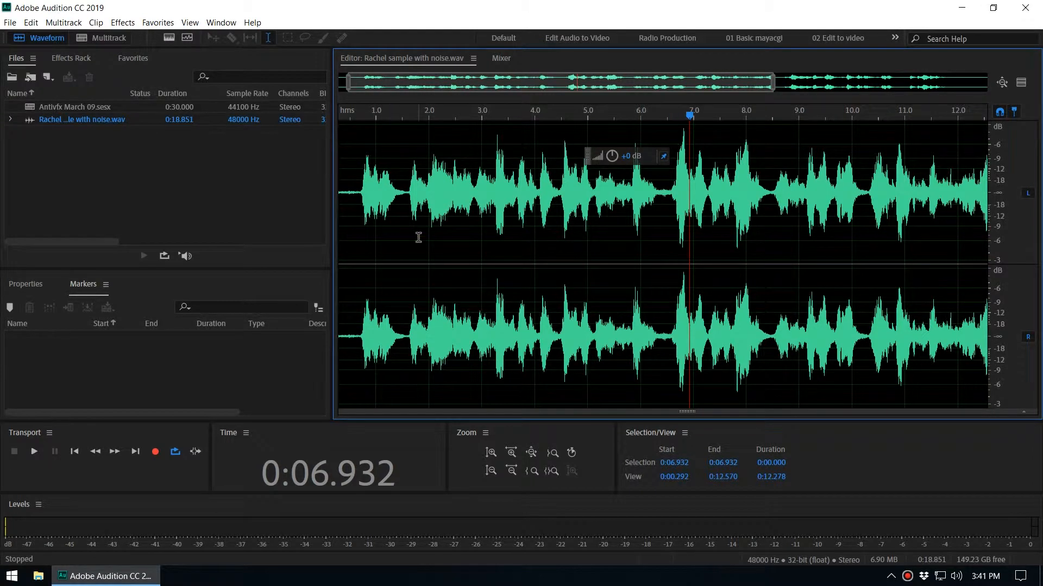
{"action": "mouse_move", "coordinate": [994, 151]}
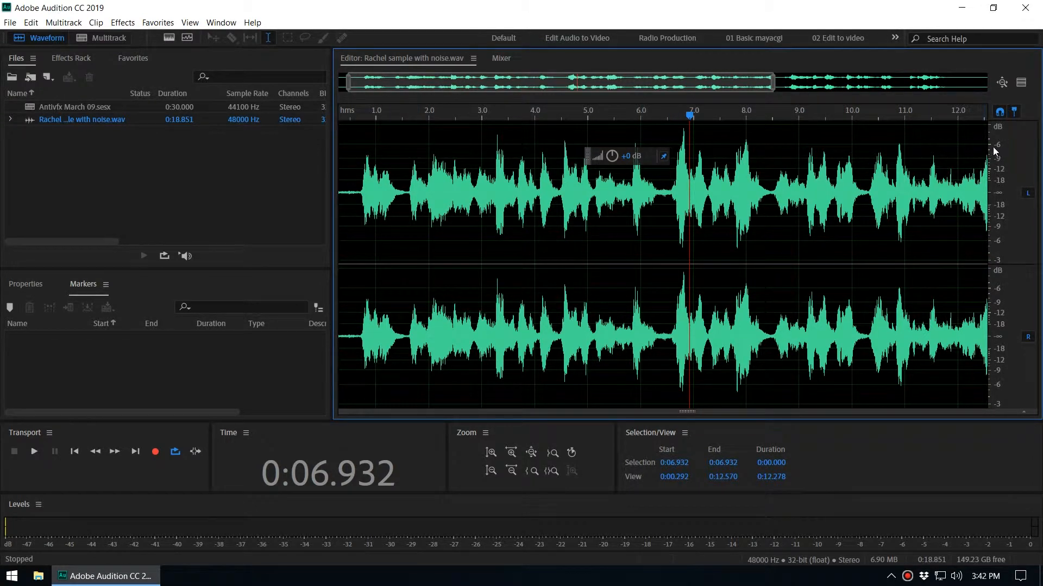
{"action": "mouse_move", "coordinate": [804, 139]}
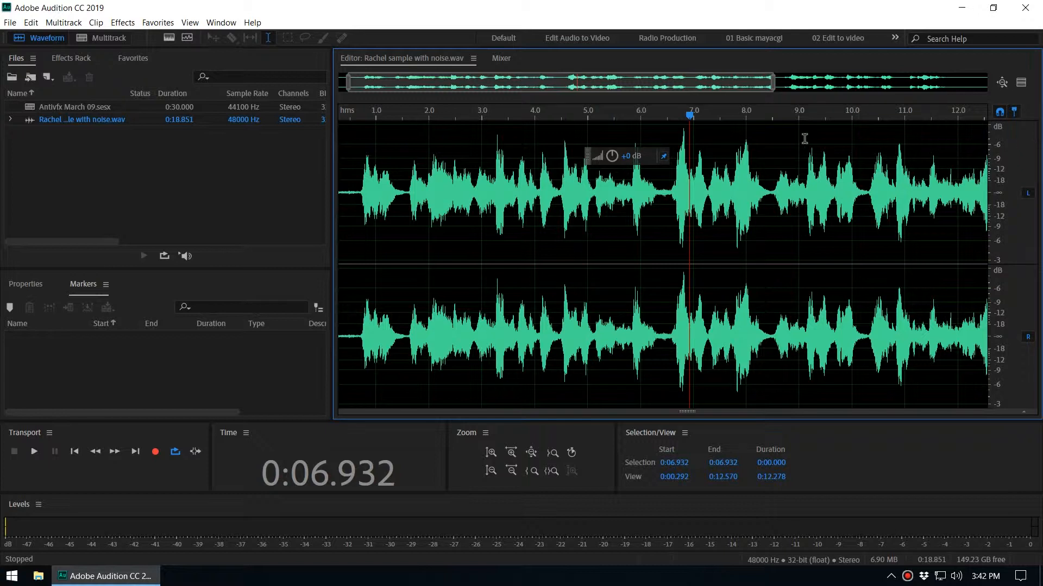
{"action": "mouse_move", "coordinate": [696, 144]}
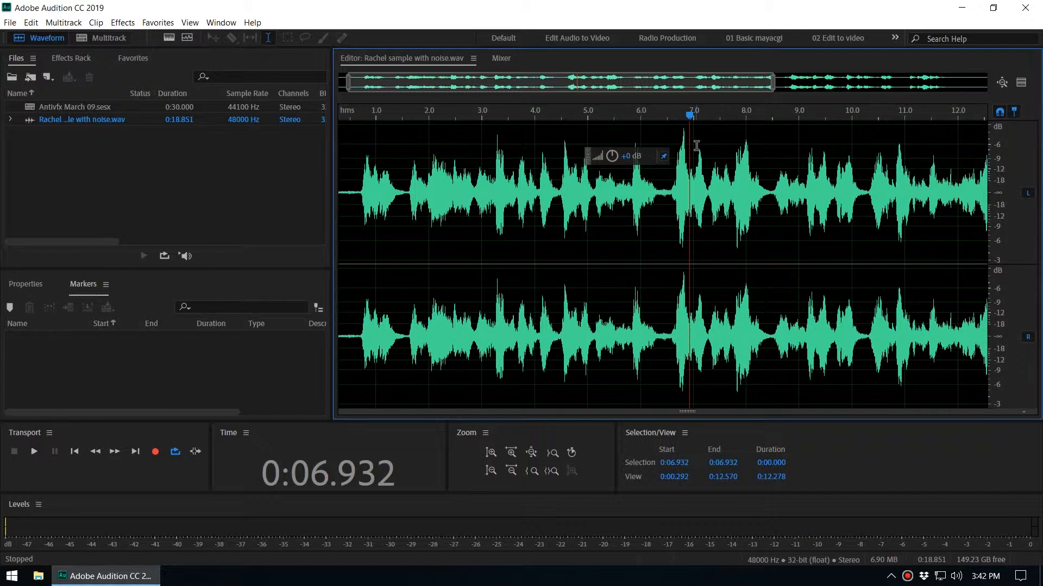
{"action": "mouse_move", "coordinate": [938, 152]}
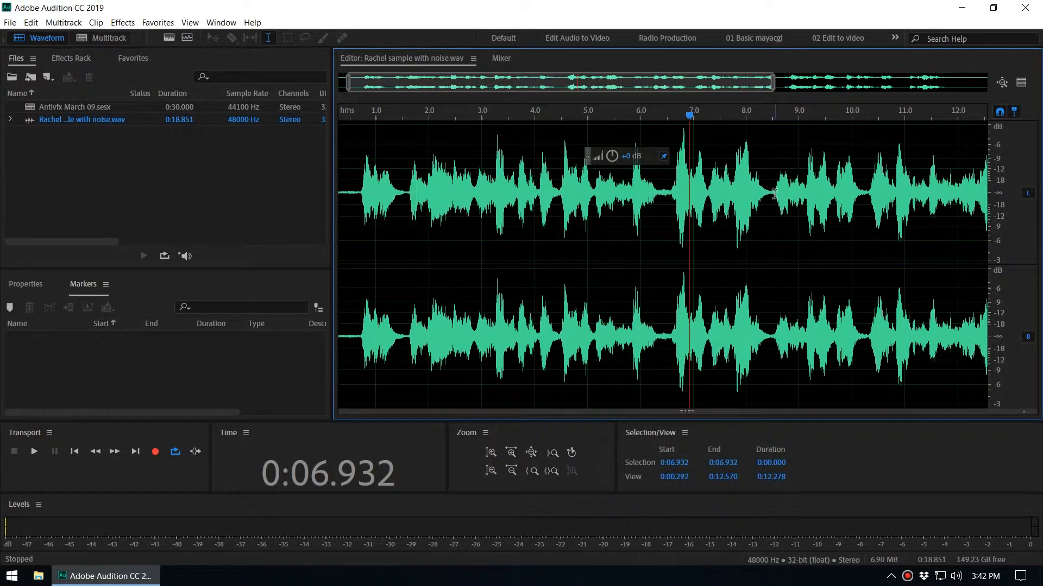
{"action": "mouse_move", "coordinate": [990, 161]}
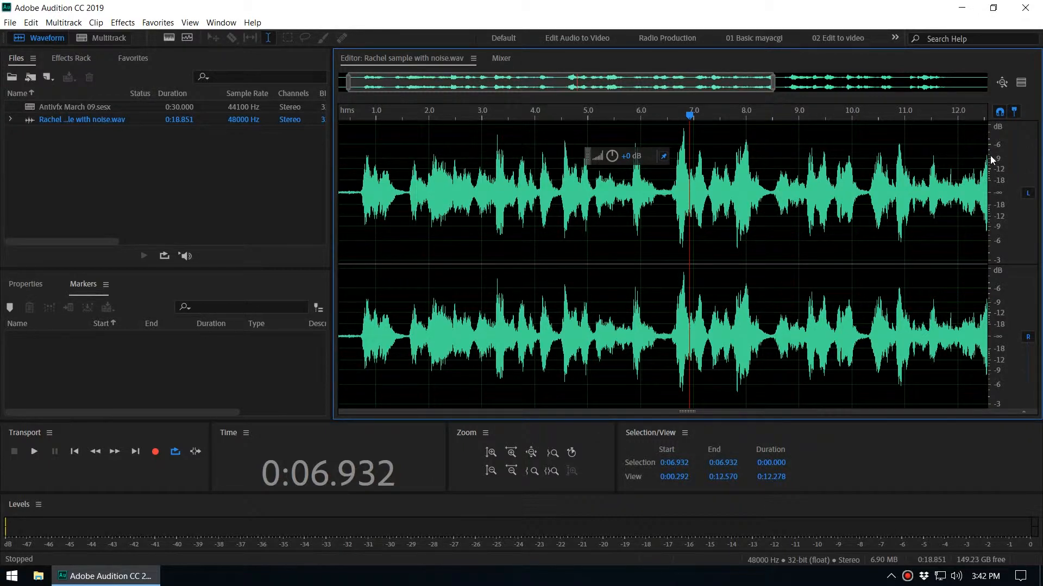
- Apply the Normalize effect with a -12 dB target via Effects > Amplitude and Compression
{"action": "left_click", "coordinate": [122, 21]}
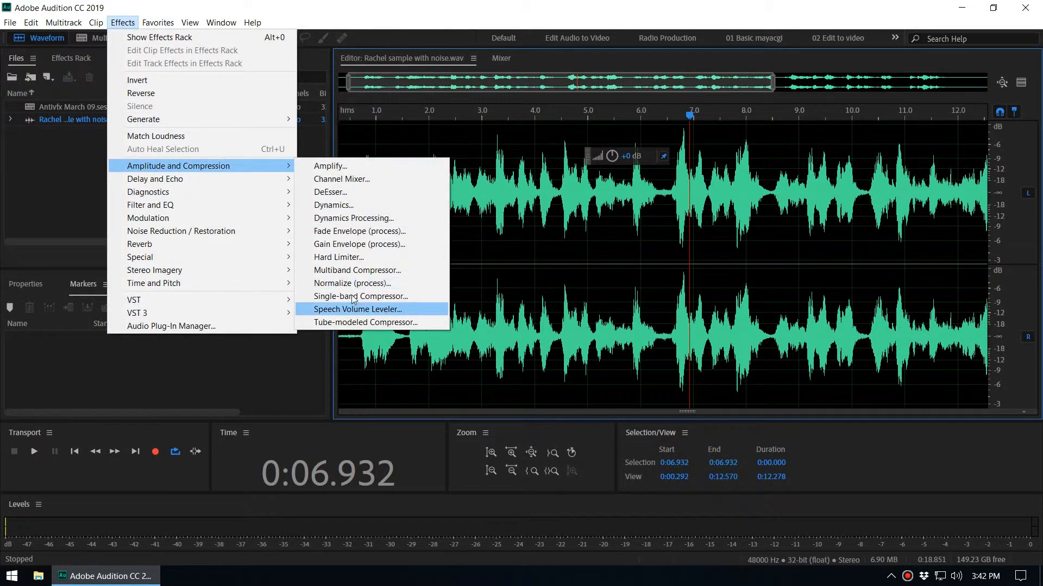
{"action": "left_click", "coordinate": [354, 283]}
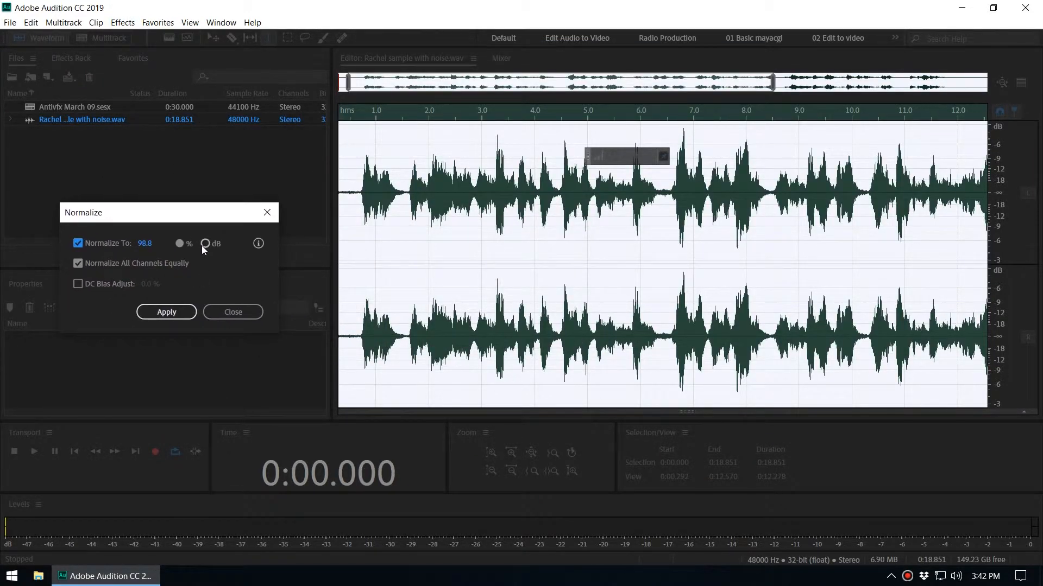
{"action": "left_click", "coordinate": [205, 244]}
{"action": "type", "text": "-12"}
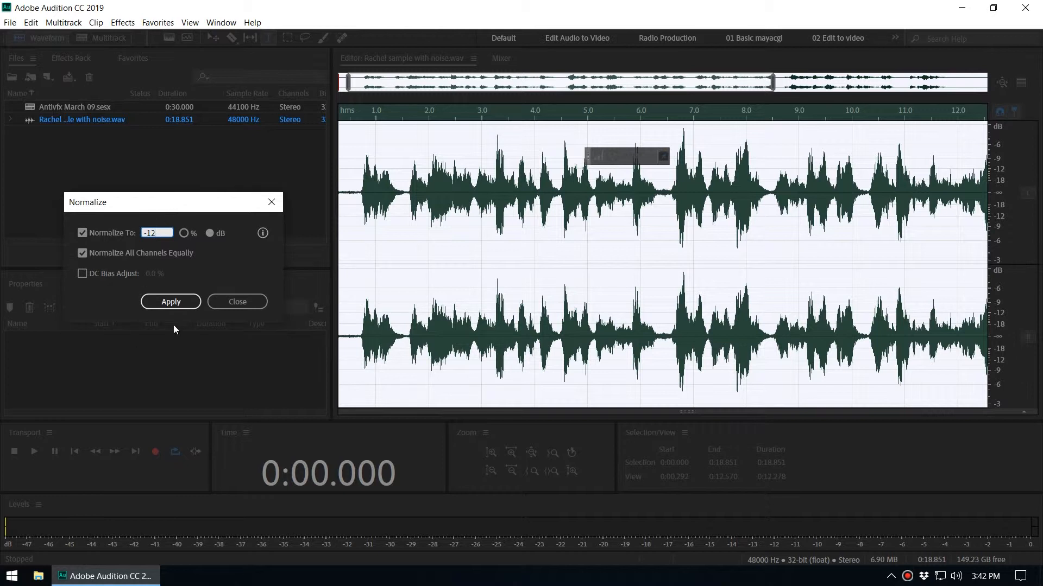
{"action": "left_click", "coordinate": [171, 301]}
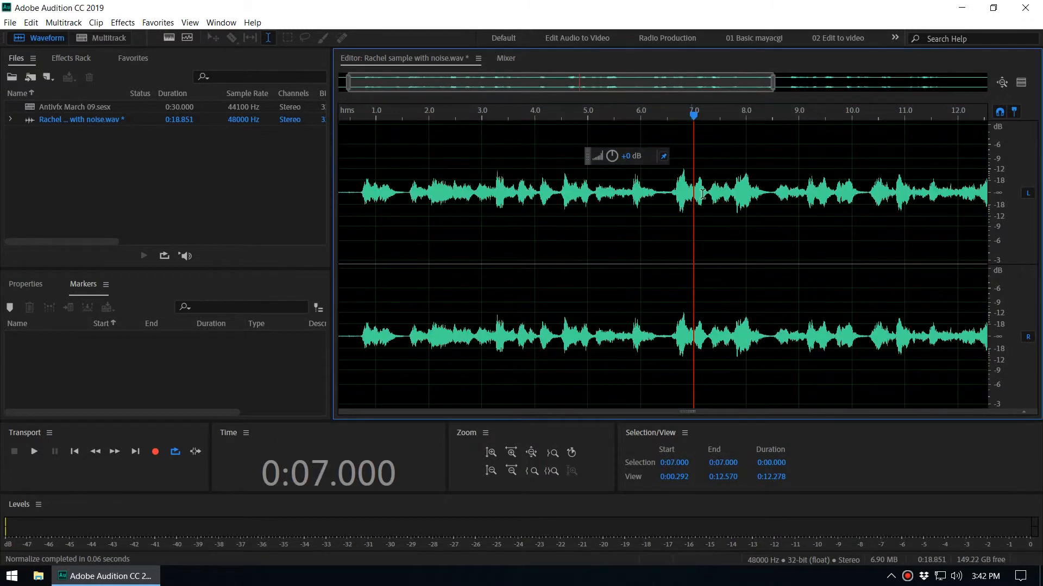
{"action": "mouse_move", "coordinate": [698, 168]}
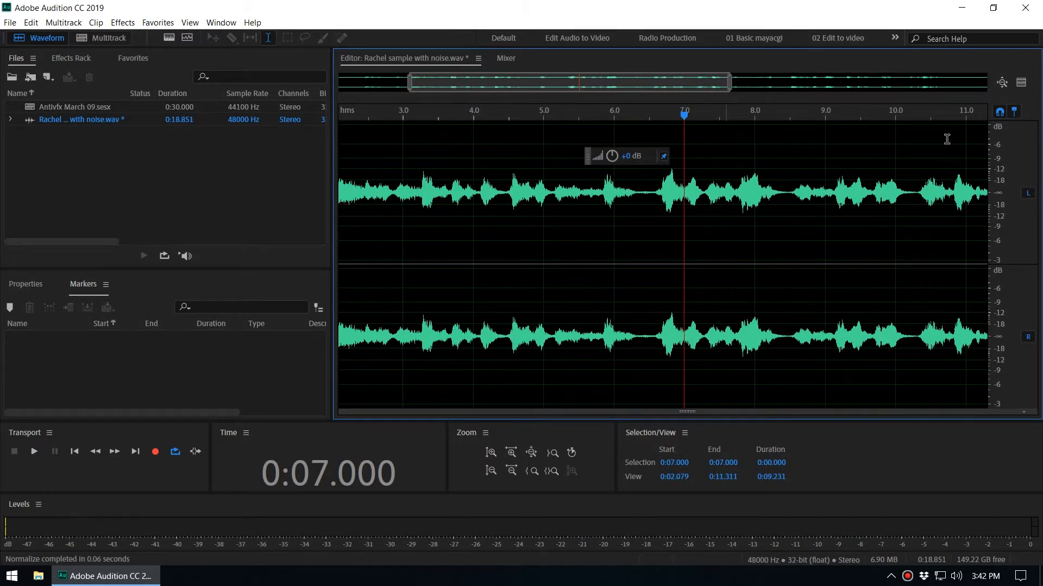
{"action": "mouse_move", "coordinate": [1007, 160]}
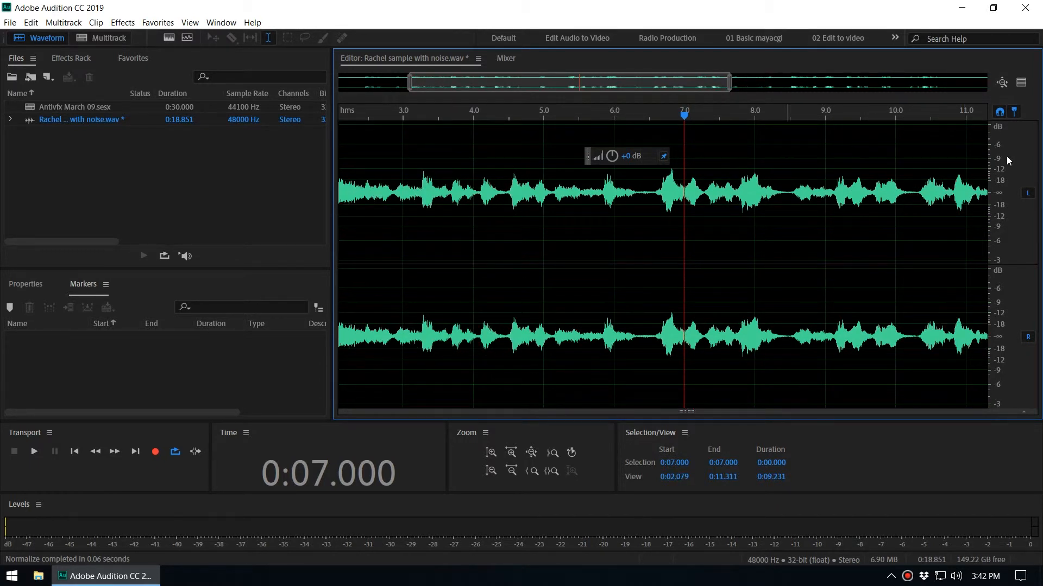
{"action": "mouse_move", "coordinate": [998, 149]}
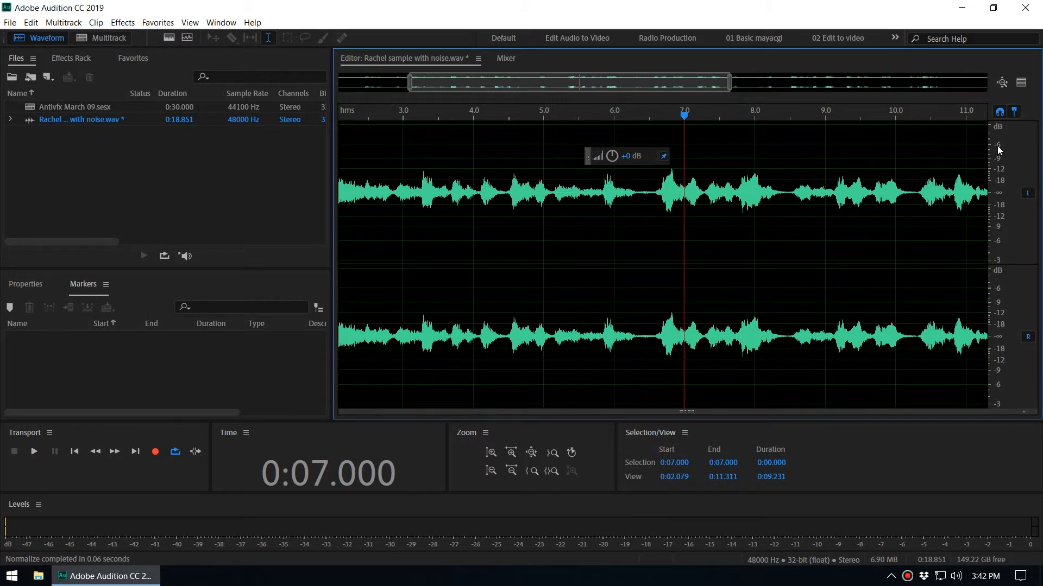
{"action": "mouse_move", "coordinate": [987, 141]}
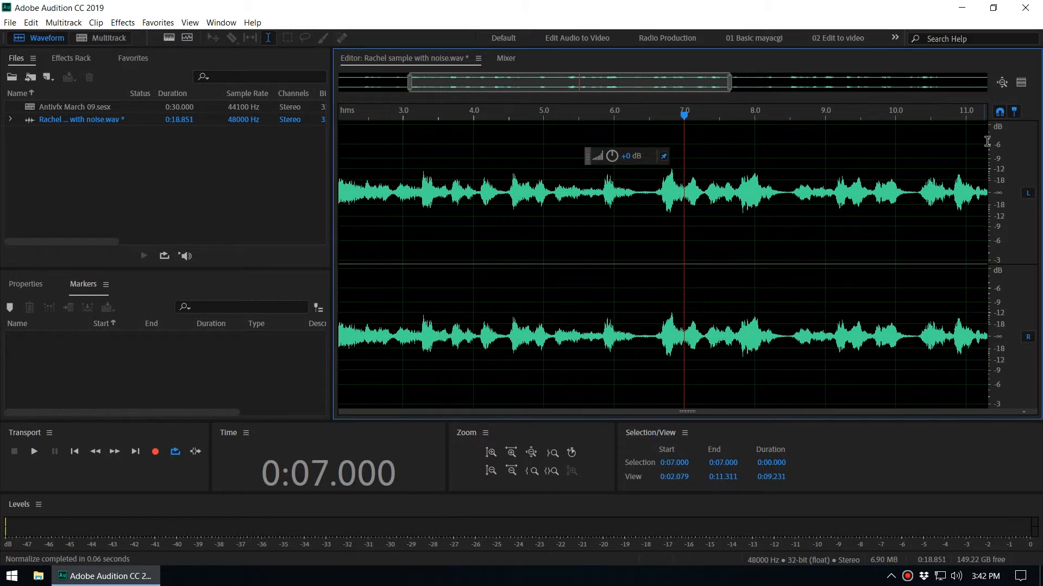
{"action": "mouse_move", "coordinate": [997, 146]}
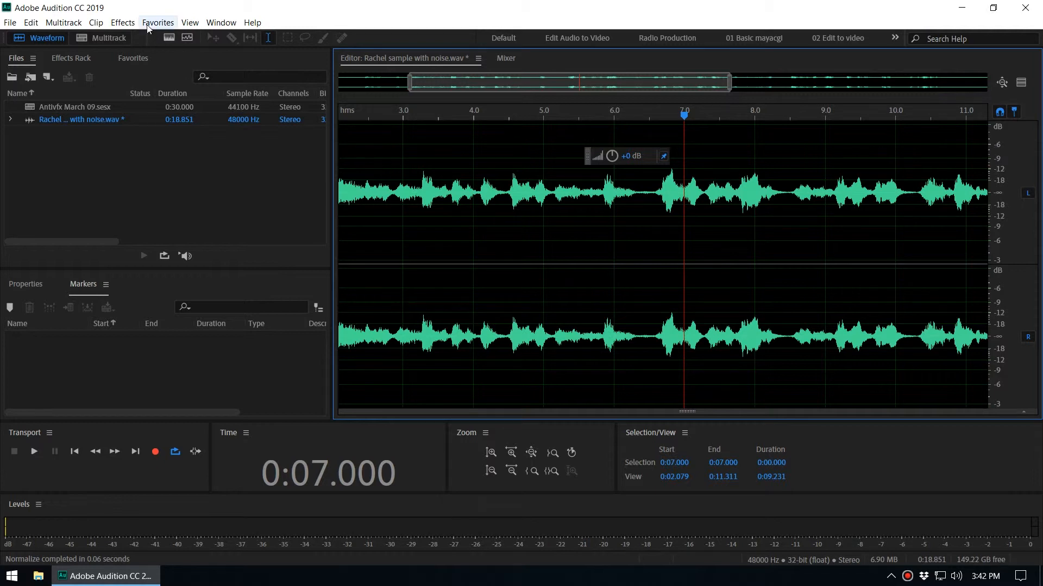
- Apply the 'Normalize to -3 dB' favorite from the Favorites menu
{"action": "left_click", "coordinate": [158, 21]}
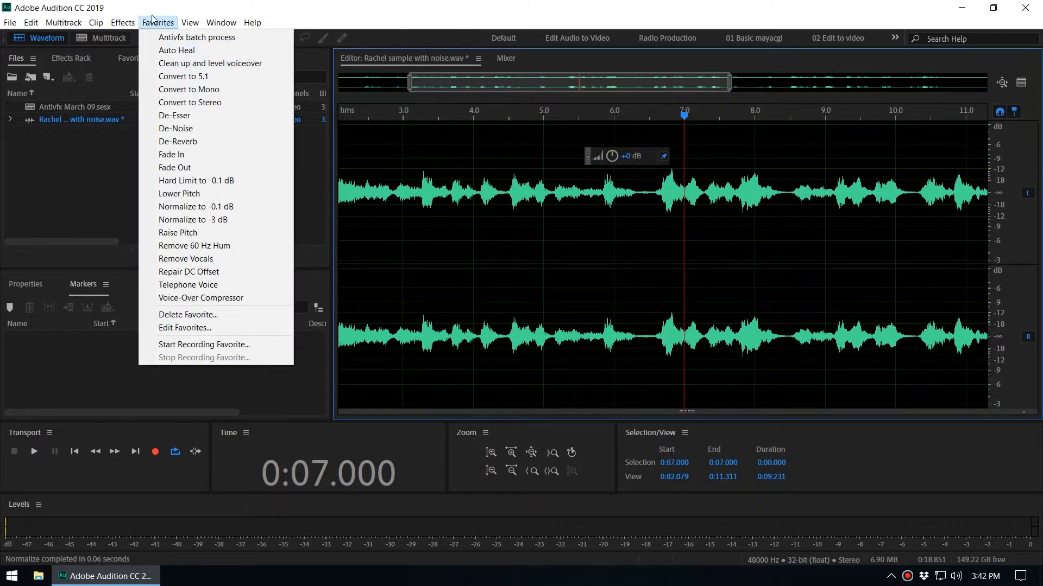
{"action": "mouse_move", "coordinate": [194, 220]}
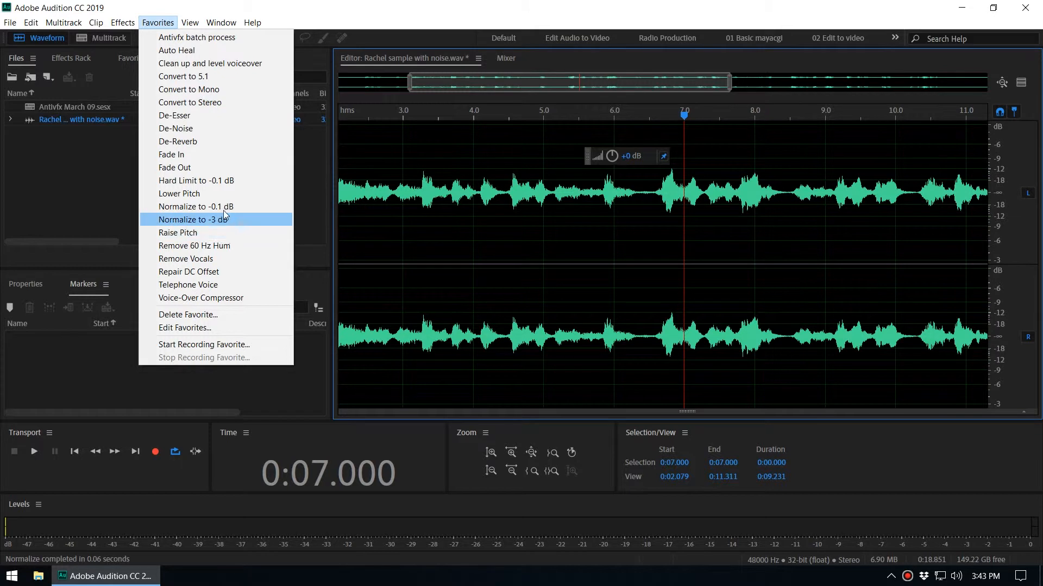
{"action": "mouse_move", "coordinate": [194, 206]}
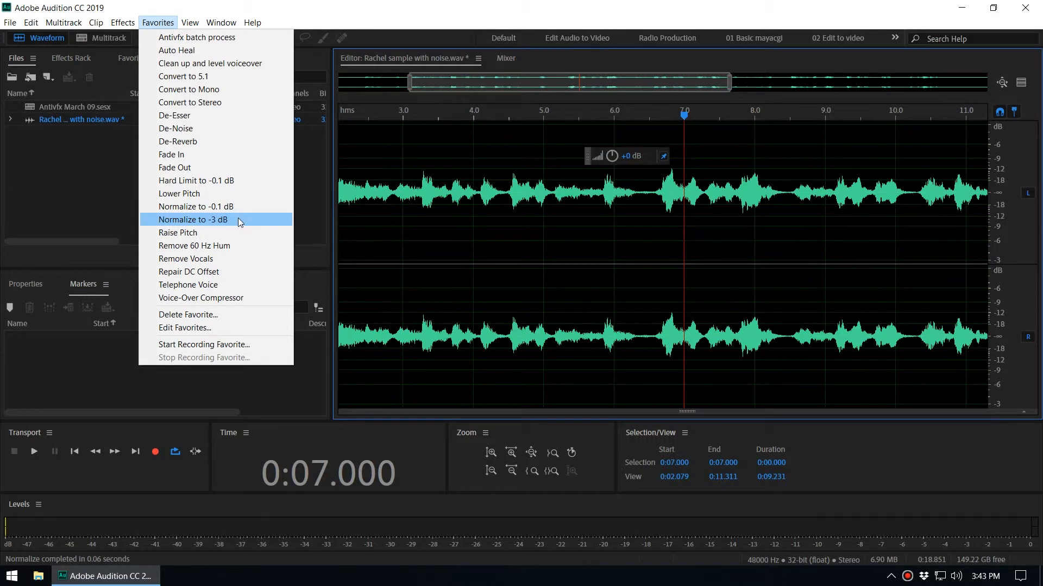
{"action": "left_click", "coordinate": [193, 219]}
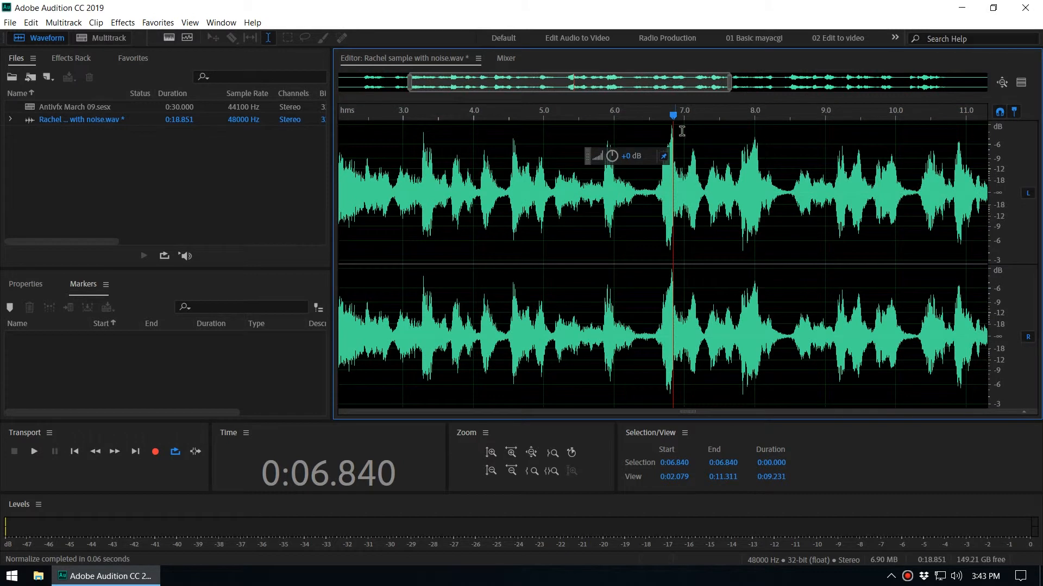
{"action": "mouse_move", "coordinate": [705, 164]}
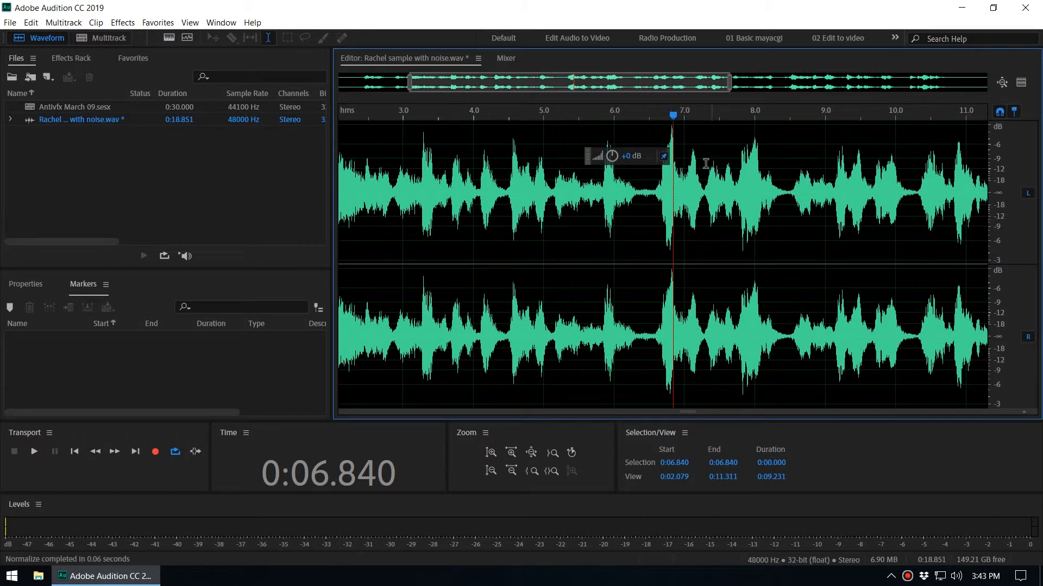
{"action": "mouse_move", "coordinate": [680, 135]}
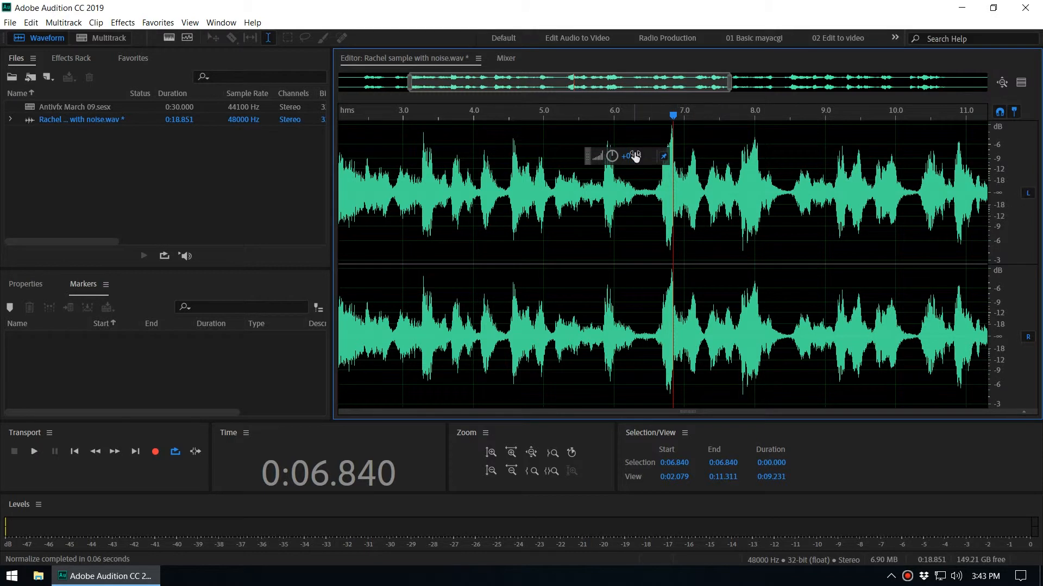
{"action": "mouse_move", "coordinate": [671, 128]}
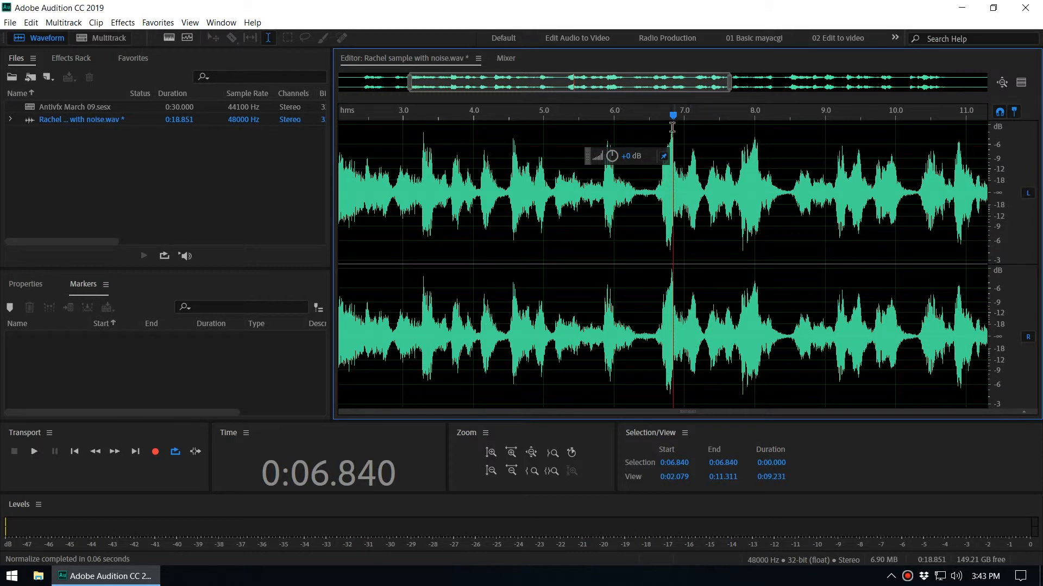
{"action": "mouse_move", "coordinate": [724, 127]}
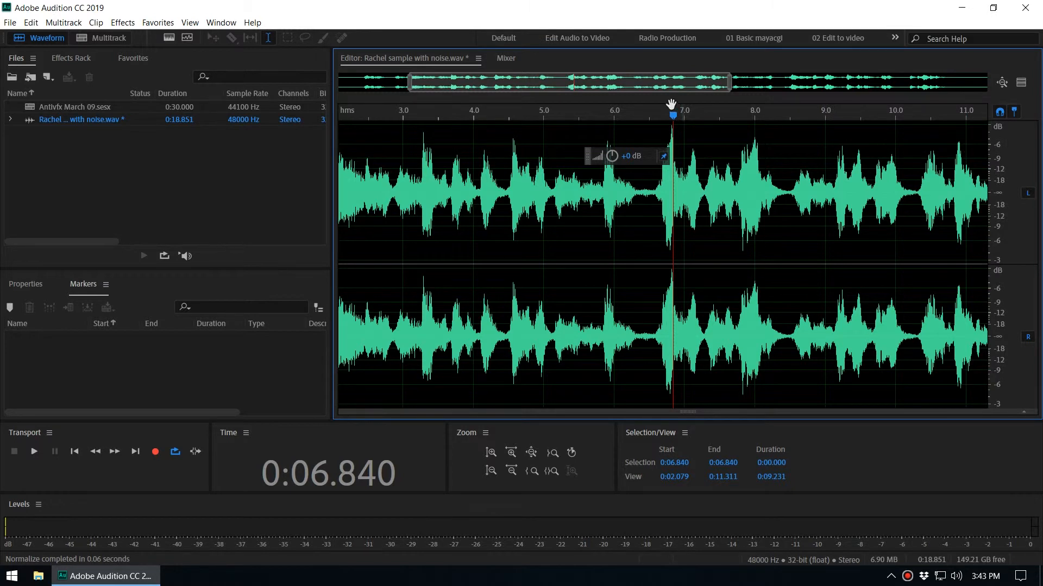
{"action": "mouse_move", "coordinate": [901, 200]}
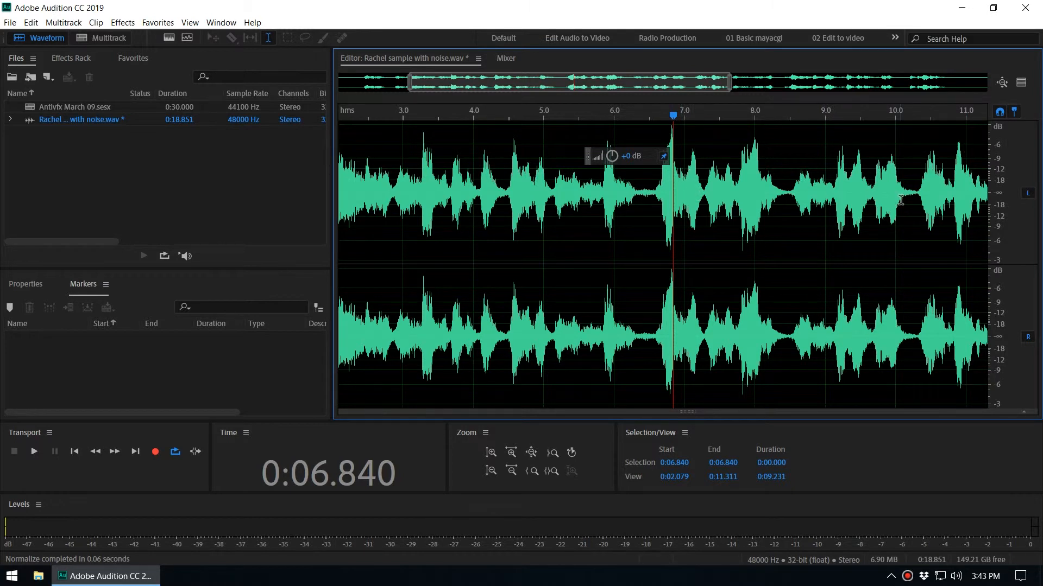